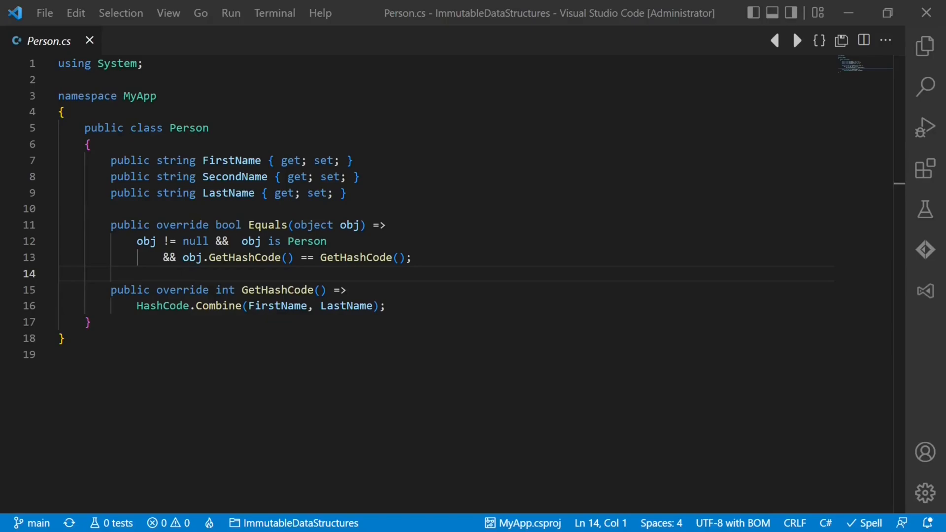
Open FriendsRepository.cs in a new editor tab beside Person.cs
left_click(177, 41)
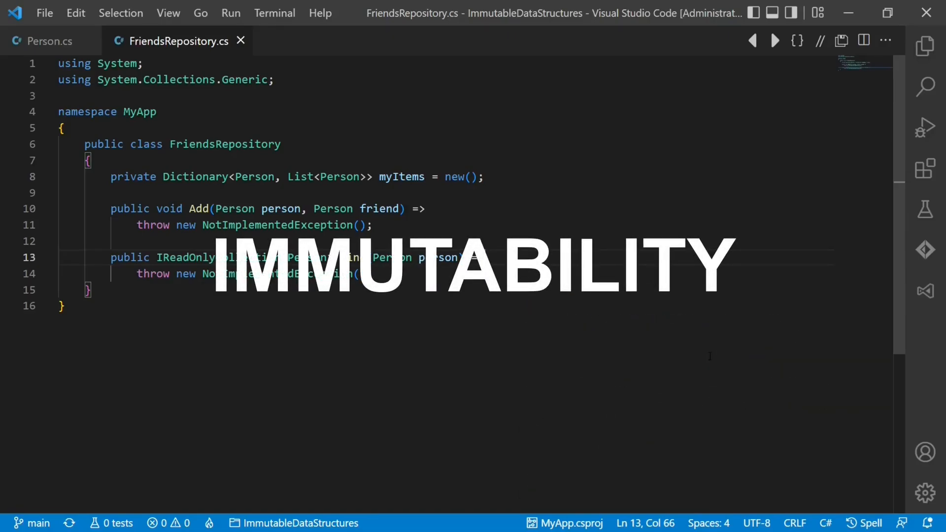
left_click(74, 40)
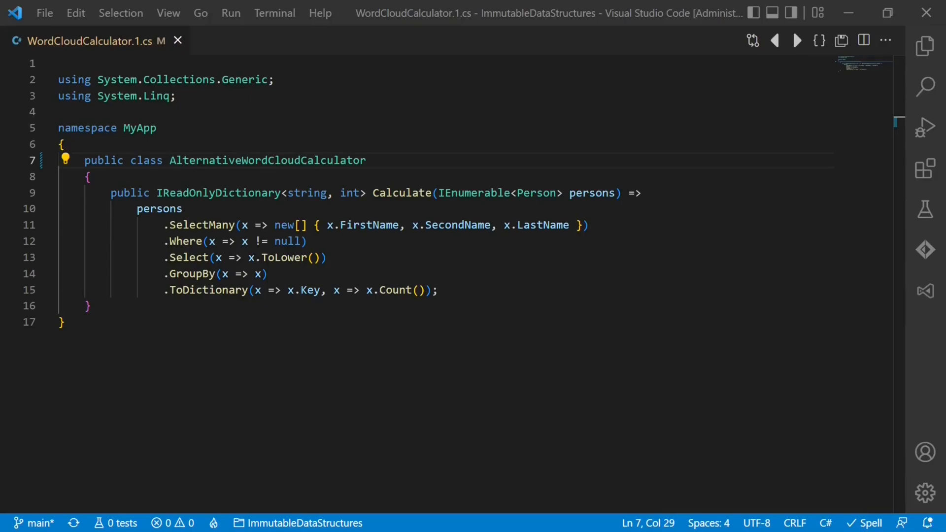
Insert .AsParallel() after persons, ahead of .SelectMany in the Calculate LINQ chain
left_click_drag(217, 225, 522, 225)
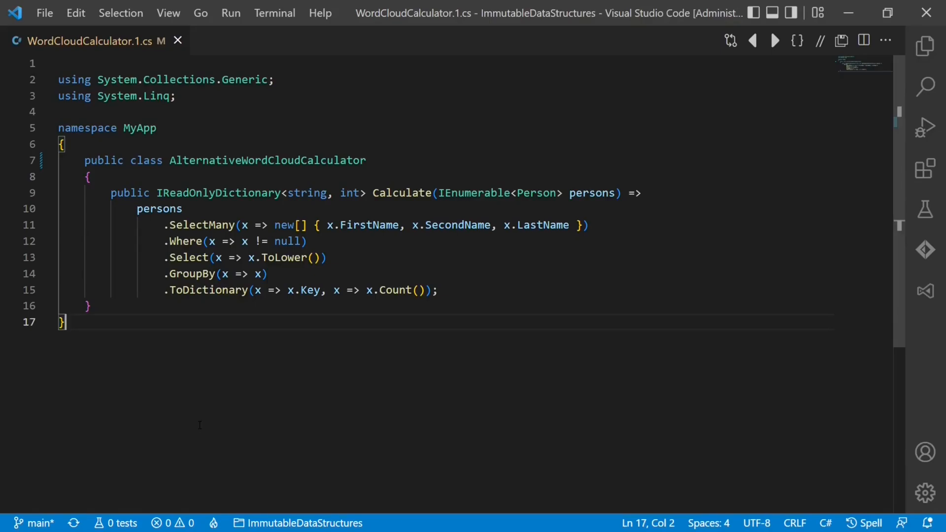
type(".AsParallel")
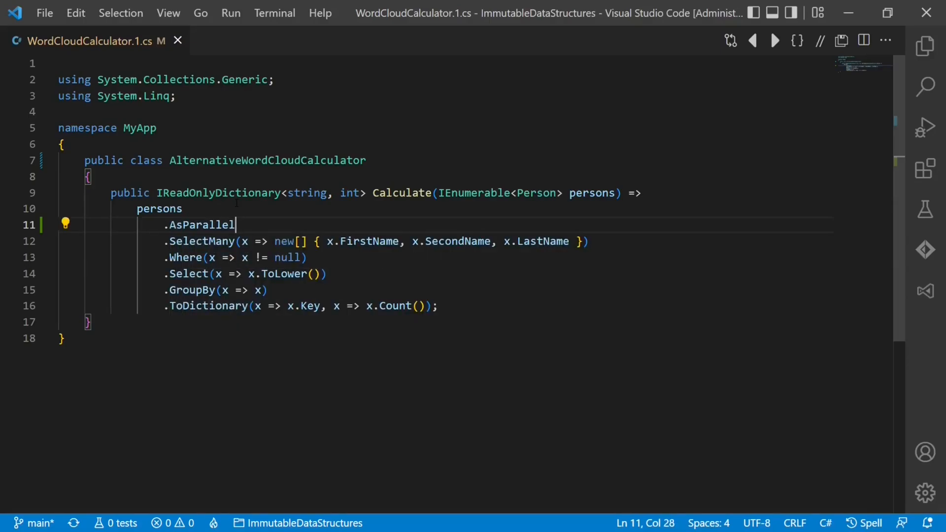
type("()")
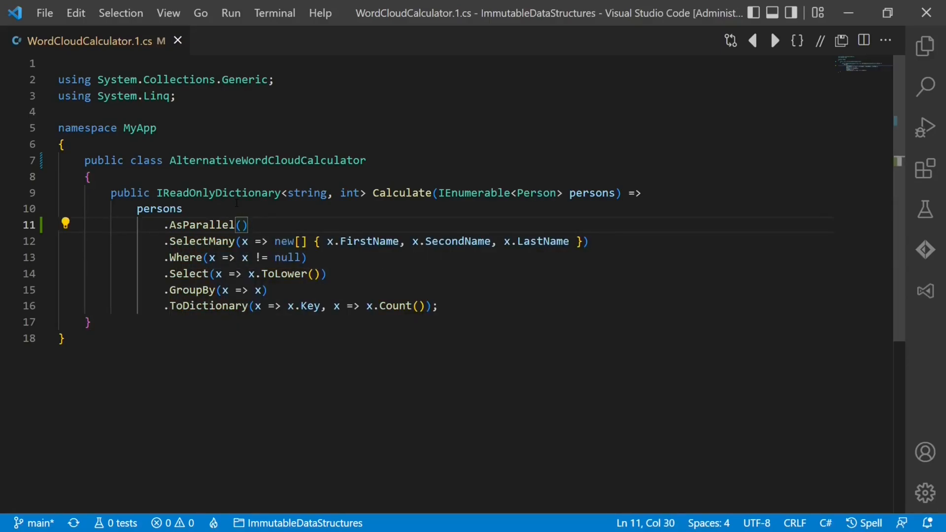